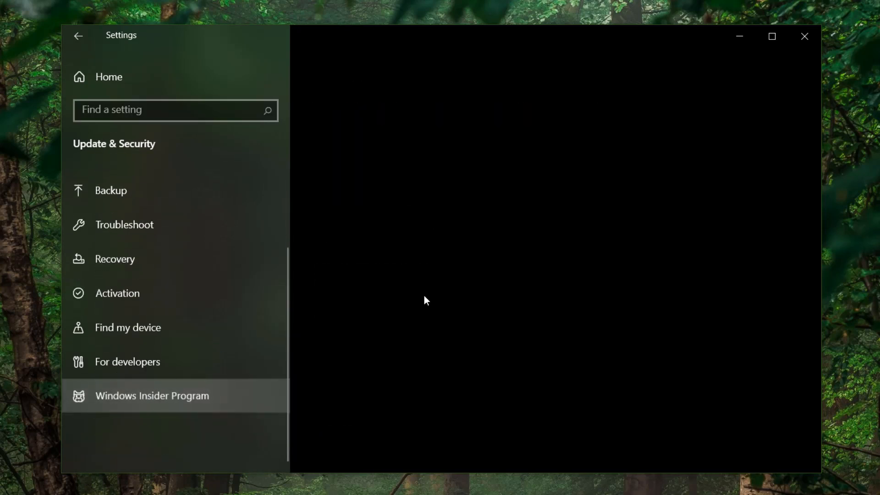
Step: Review the Insider channel choice, switching Beta then back to Dev Channel
click(152, 396)
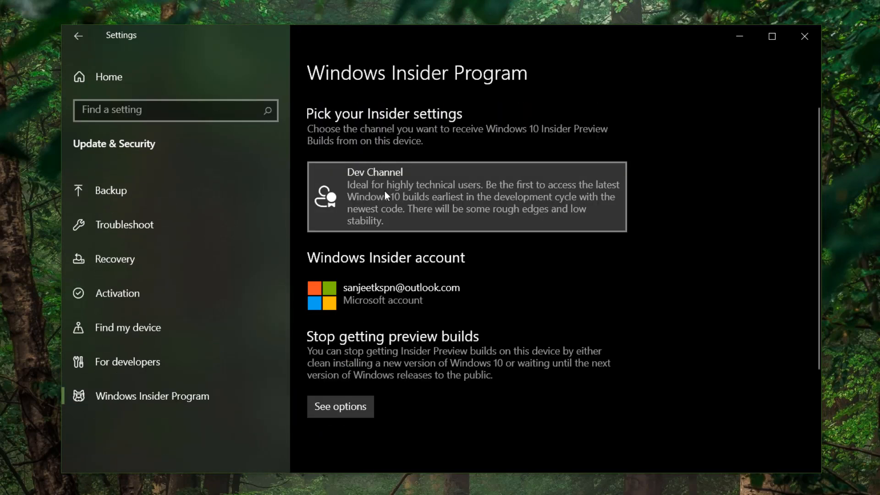
click(466, 198)
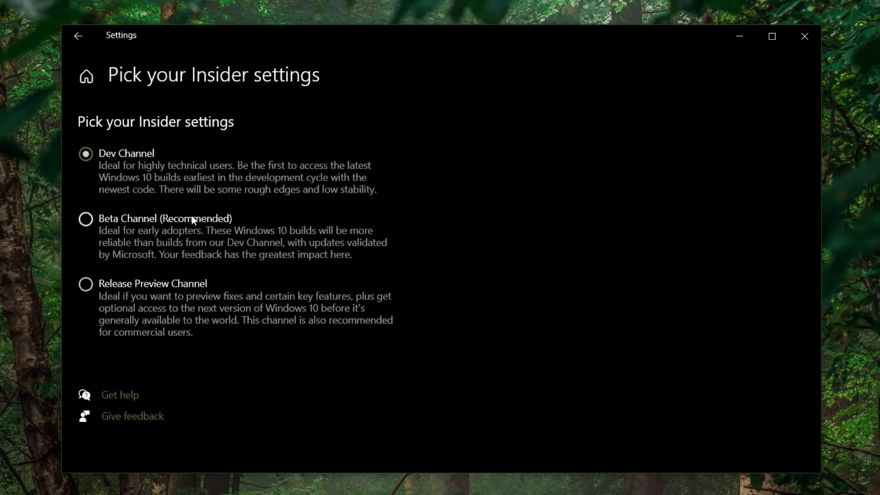
click(85, 218)
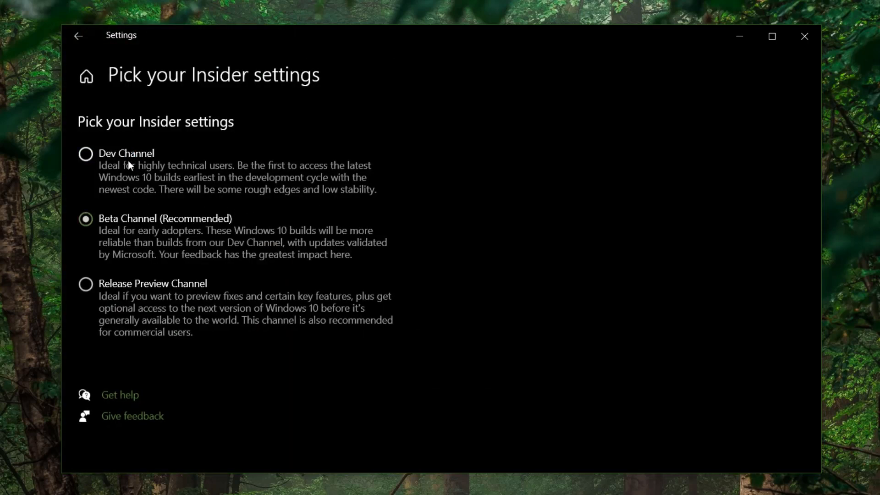
click(87, 154)
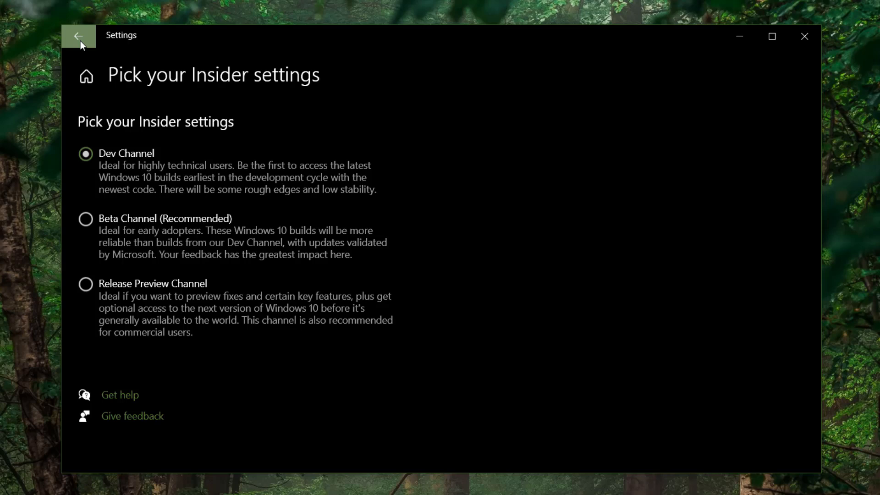
click(79, 36)
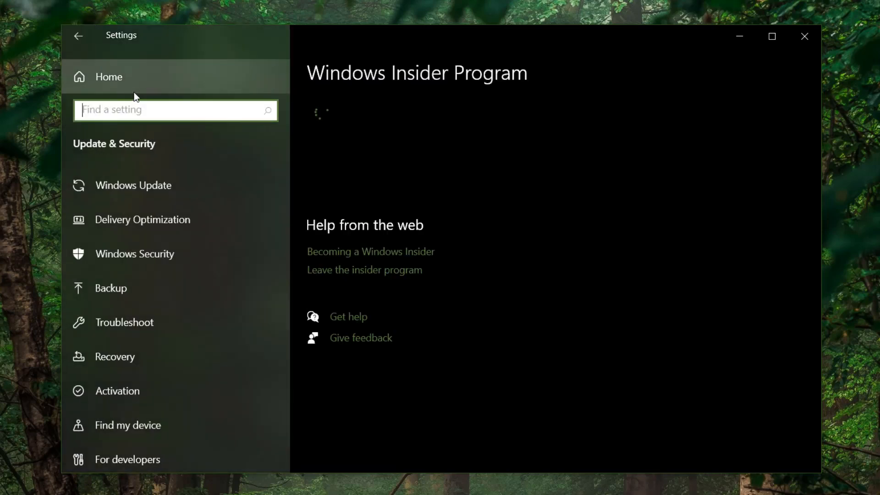
Step: Show Windows Update downloading Insider Preview build 21354.1 and bring up the taskbar menu
click(134, 185)
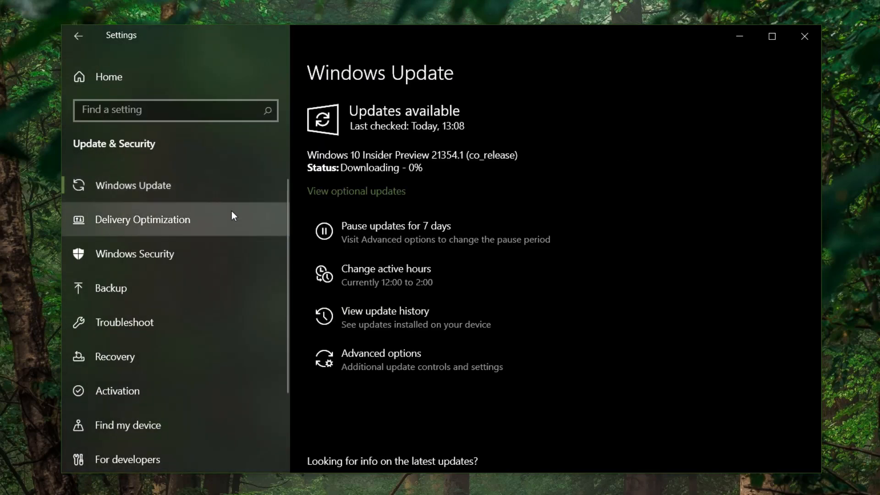
double_click(328, 155)
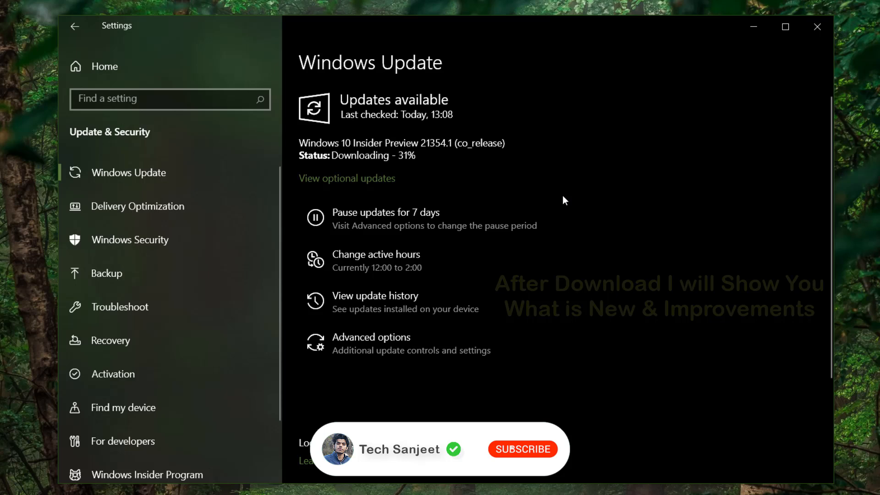
click(522, 449)
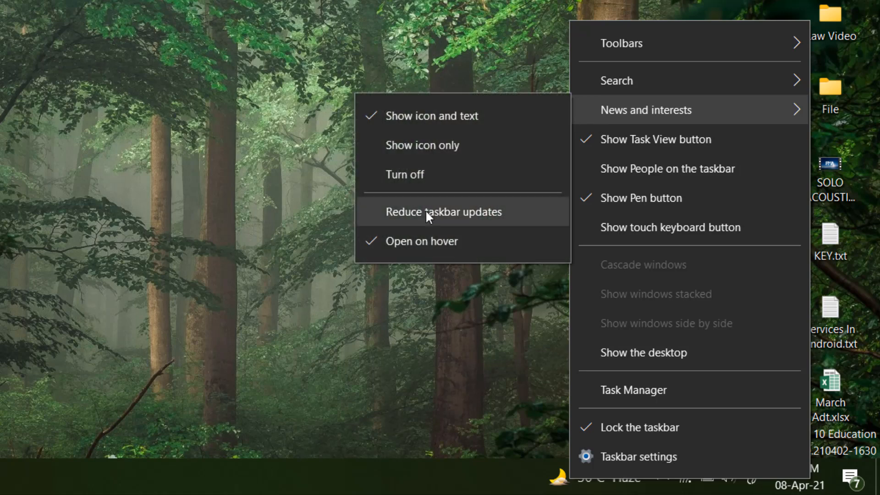
mouse_move(309, 123)
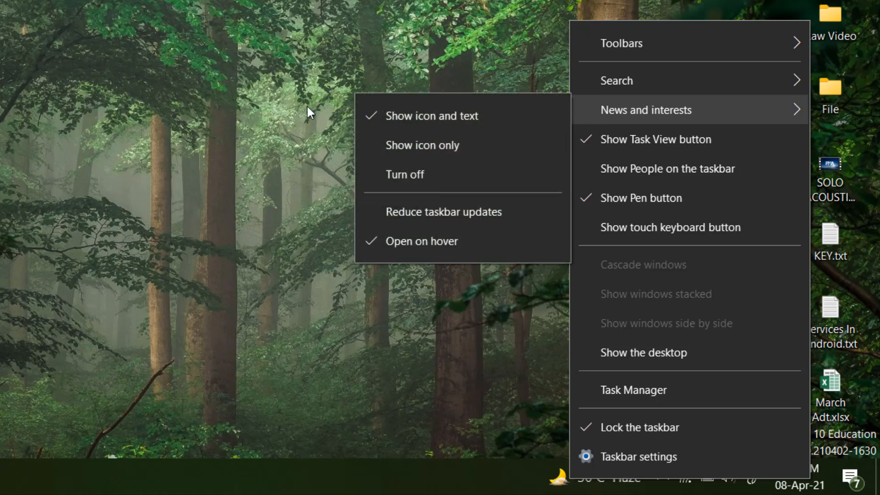
Step: Browse the News and interests feed, visit Manage interests, then close the panel
click(646, 110)
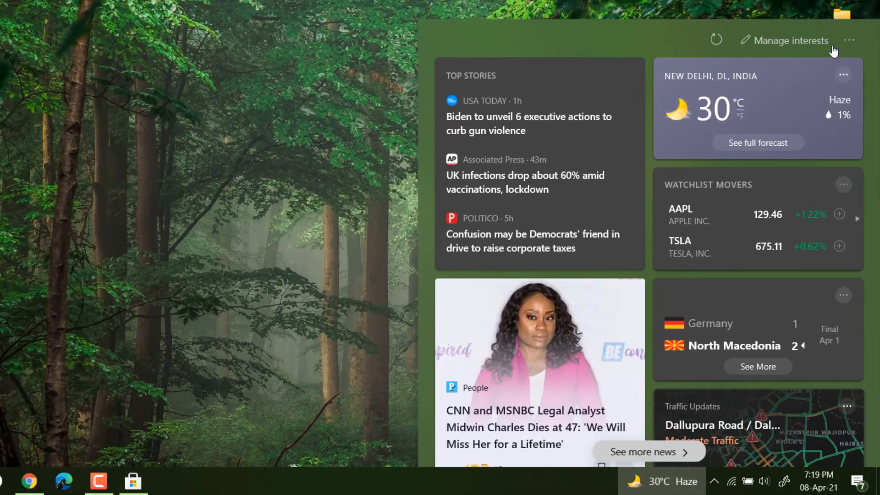
click(791, 41)
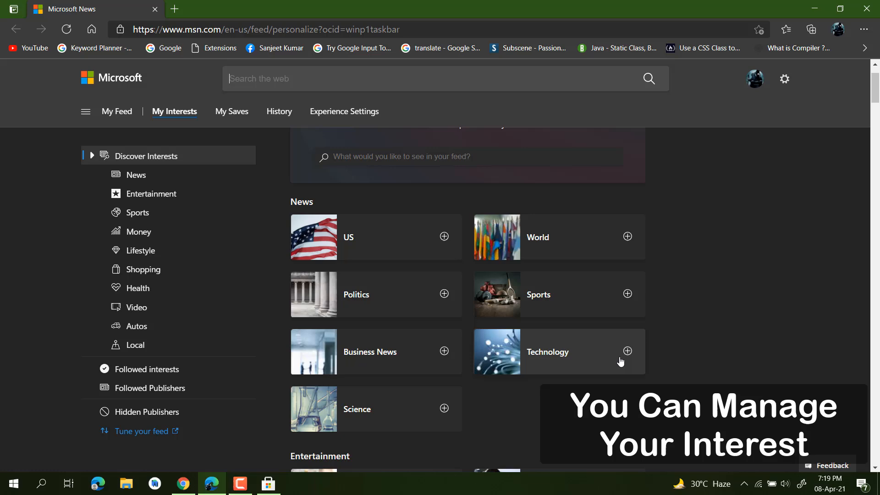
click(627, 350)
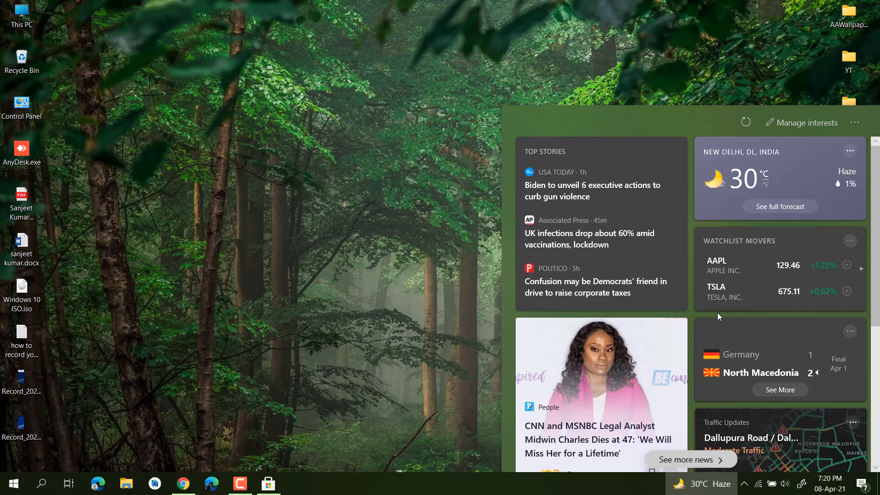
scroll(down, 3)
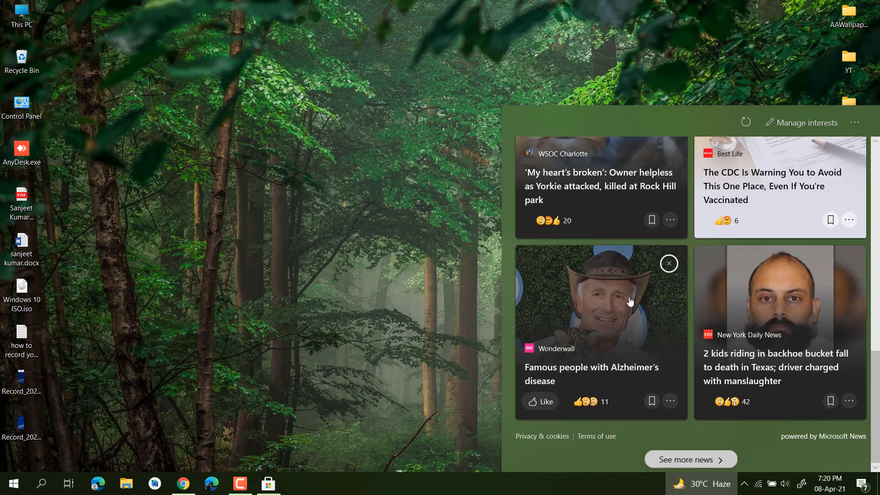
click(746, 122)
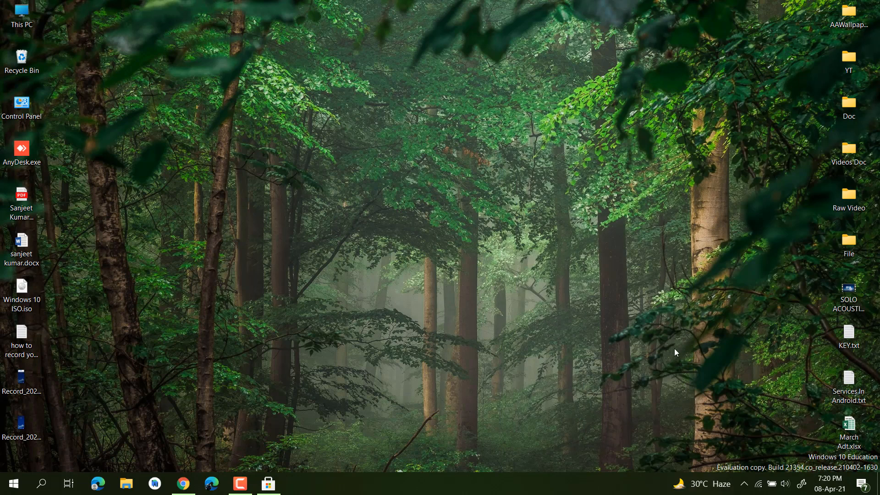
Step: Launch Settings from Start and go to the System Display page with HDR options
click(14, 484)
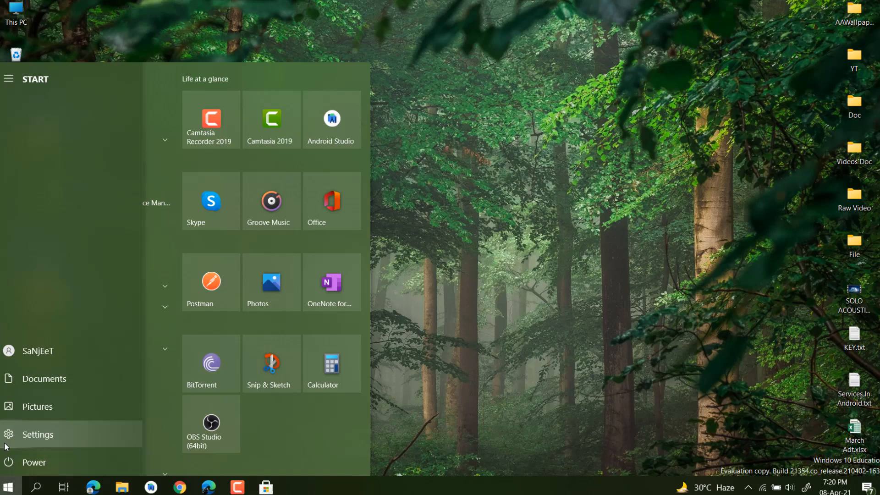
click(37, 435)
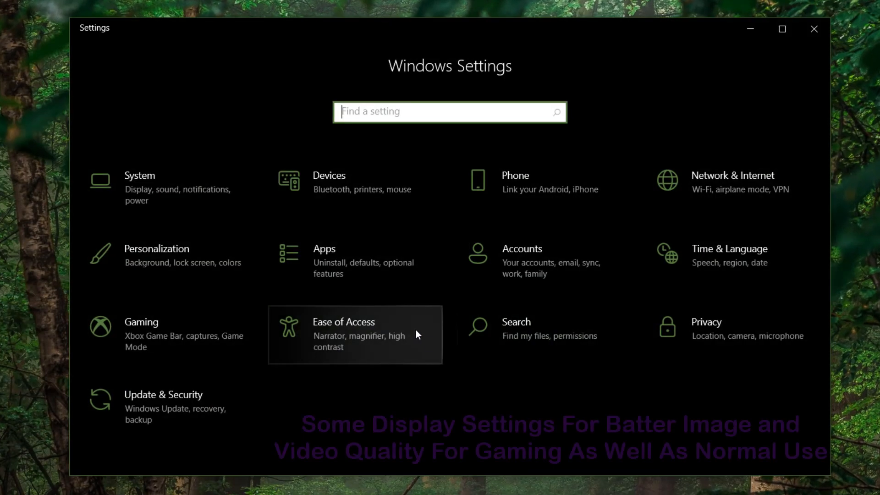
mouse_move(167, 203)
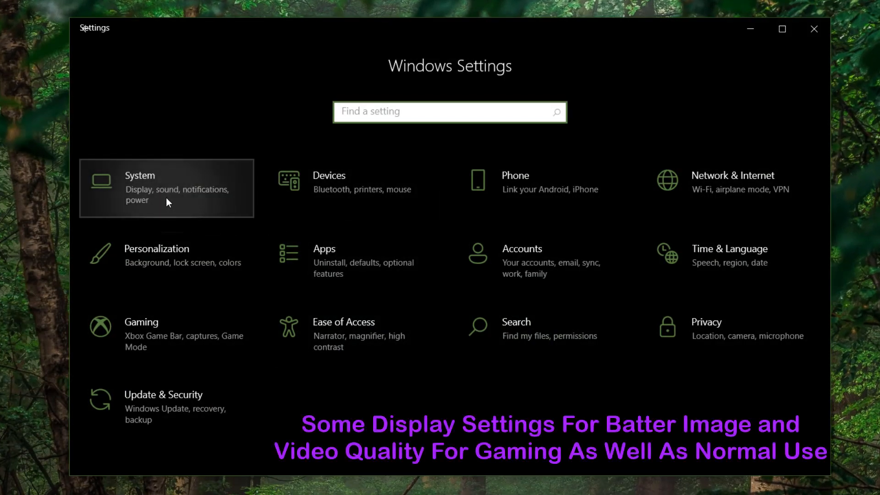
click(165, 188)
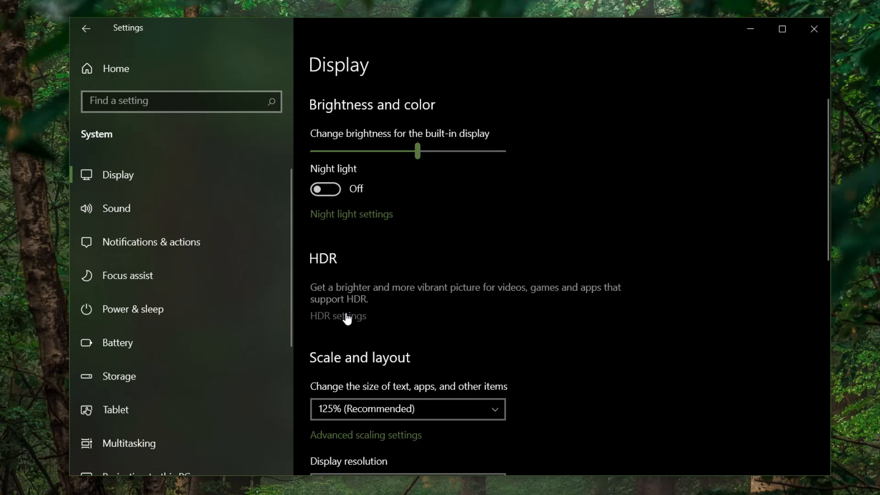
Step: Review the HDR settings page reached from Display
click(337, 317)
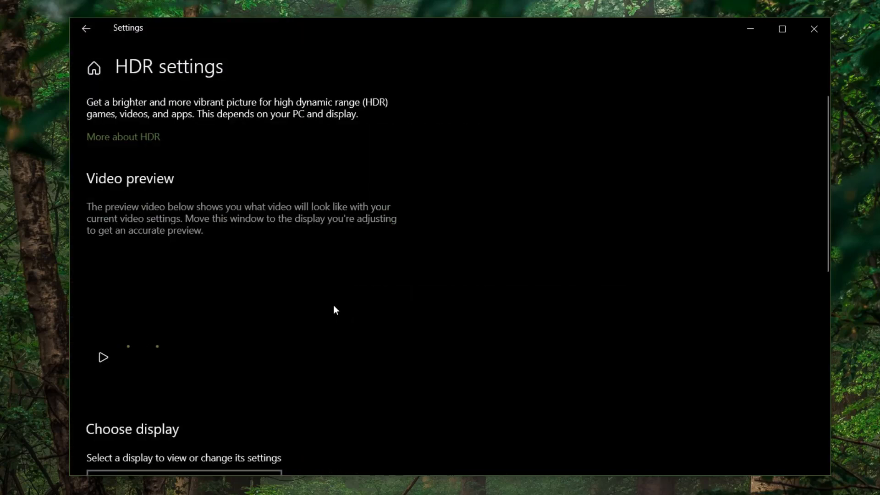
scroll(down, 3)
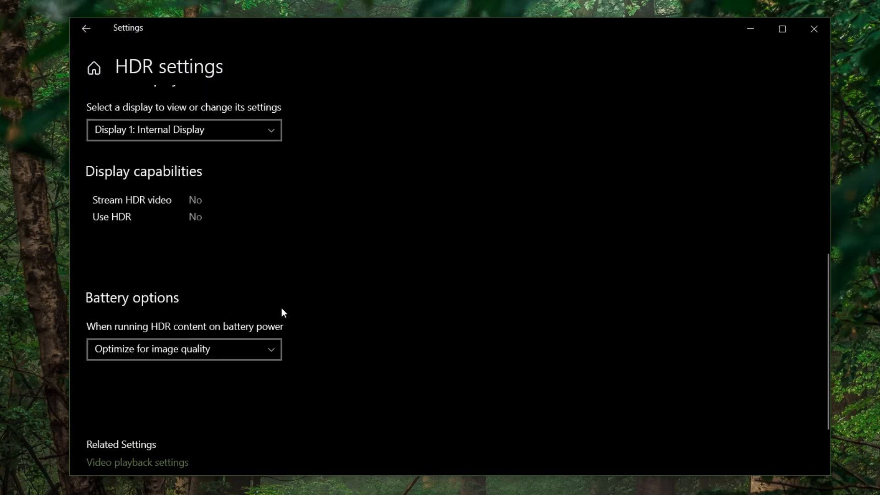
scroll(down, 3)
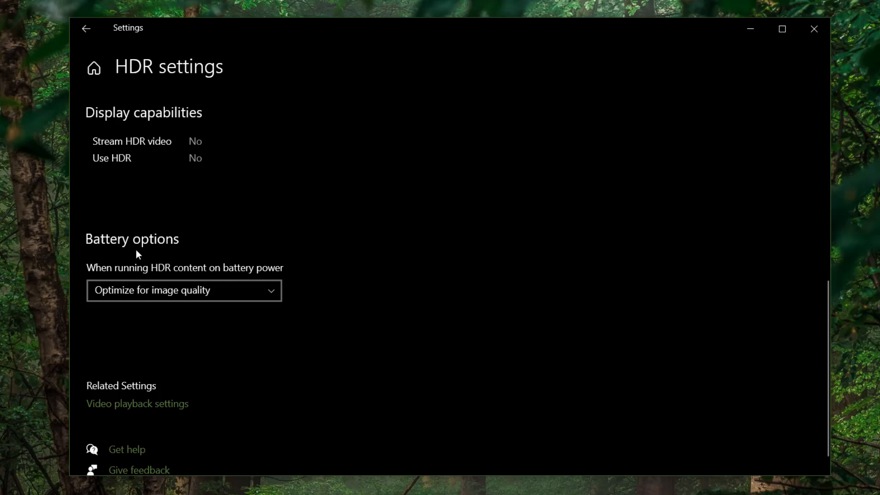
mouse_move(281, 299)
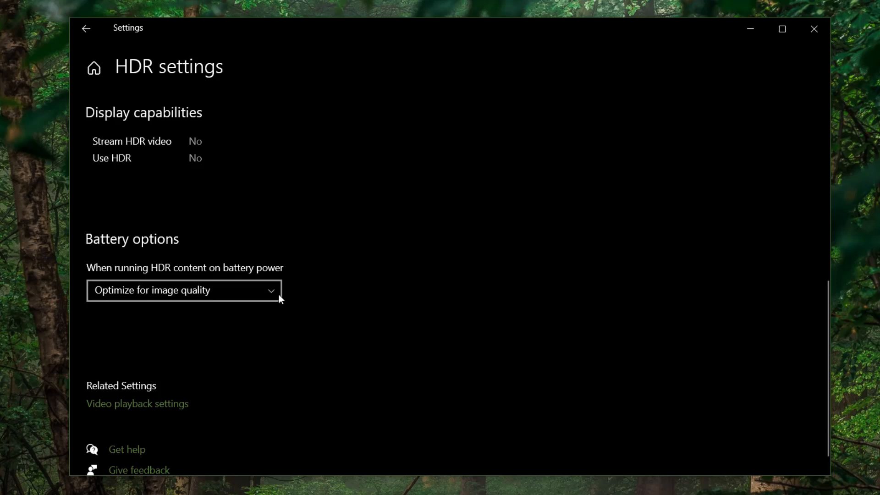
mouse_move(183, 323)
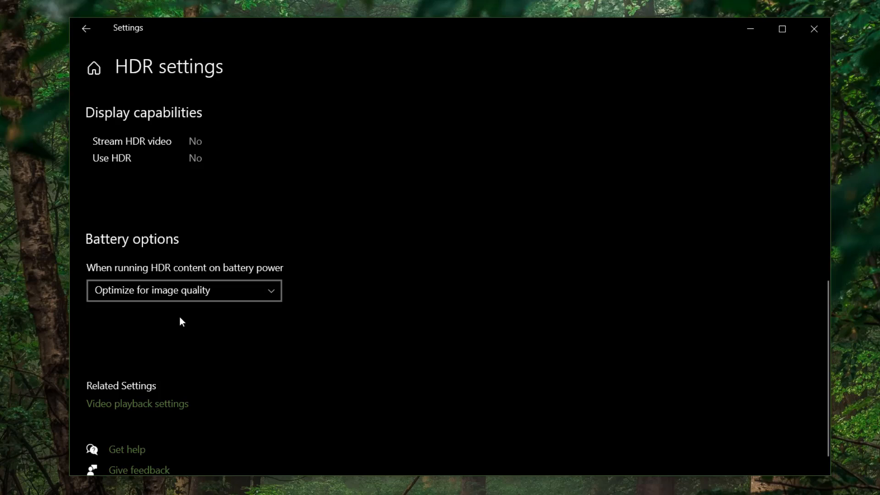
mouse_move(193, 405)
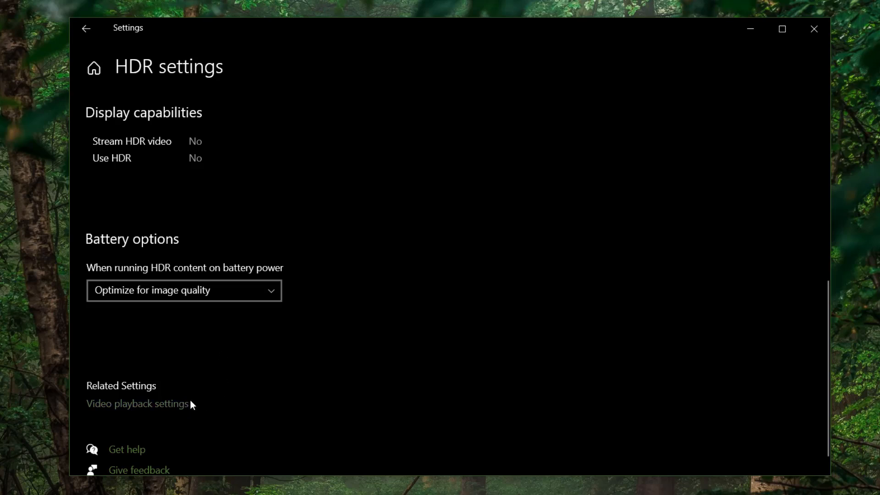
Step: Reach HDR settings again via Video playback, then return to the Settings home page
click(136, 404)
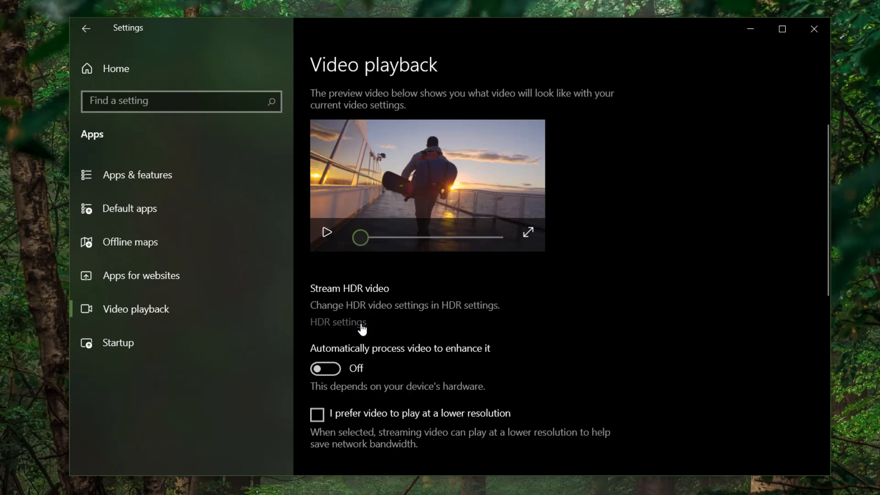
click(337, 322)
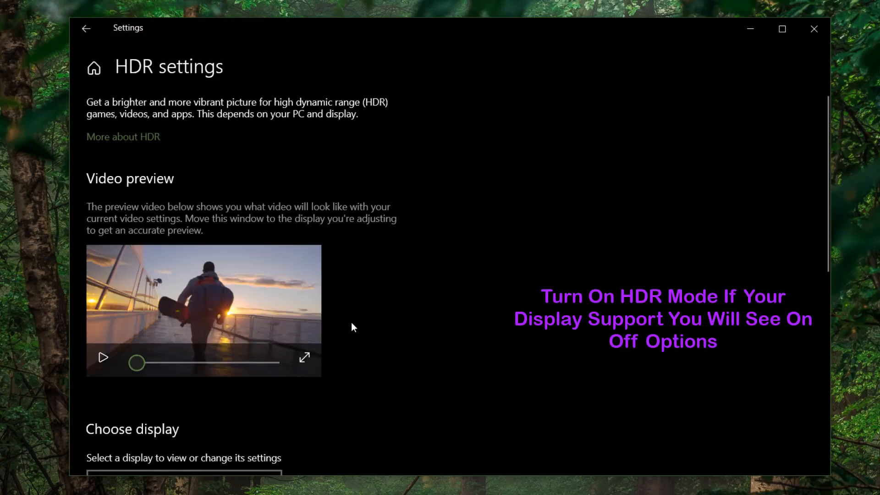
scroll(down, 3)
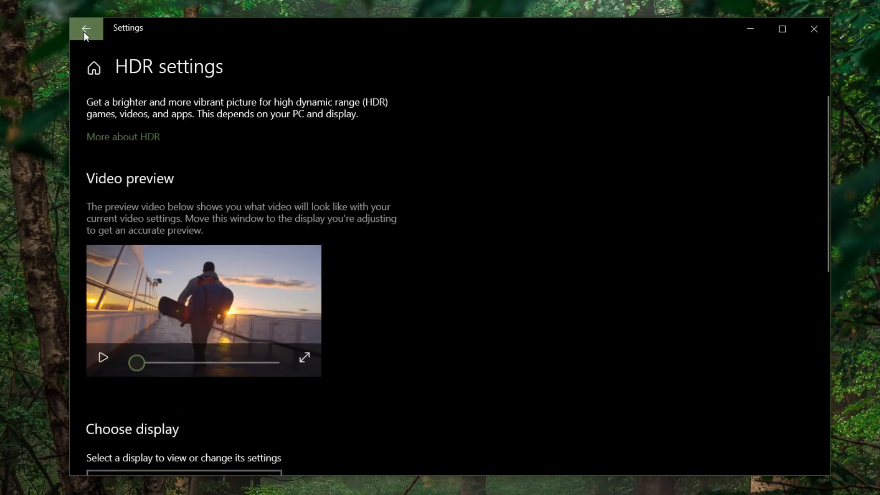
click(88, 29)
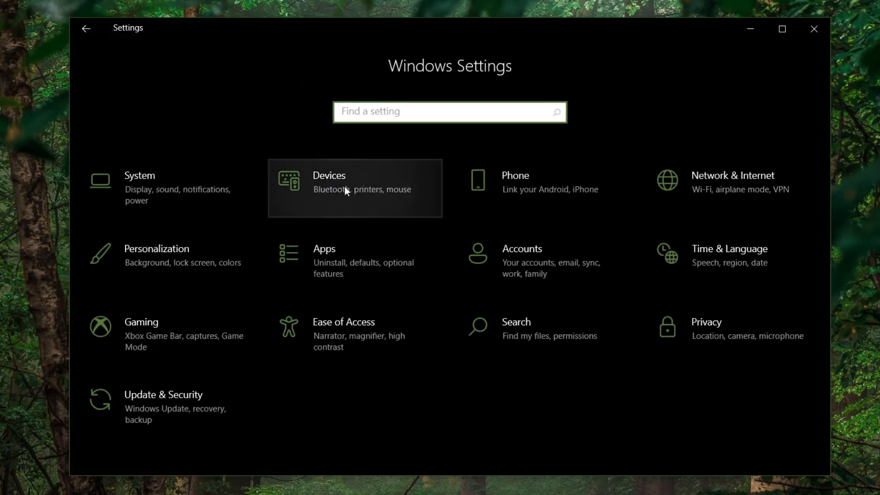
Step: View the Devices Cameras page listing the Integrated Webcam, then close Settings
click(345, 189)
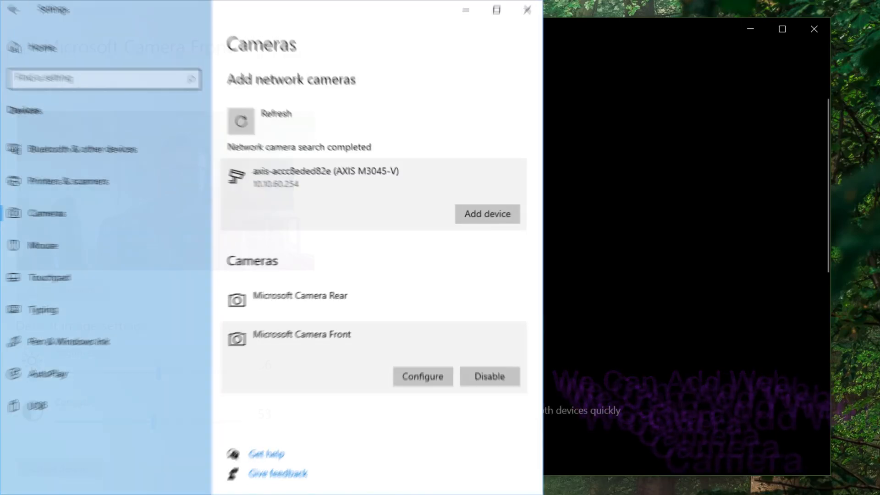
click(422, 376)
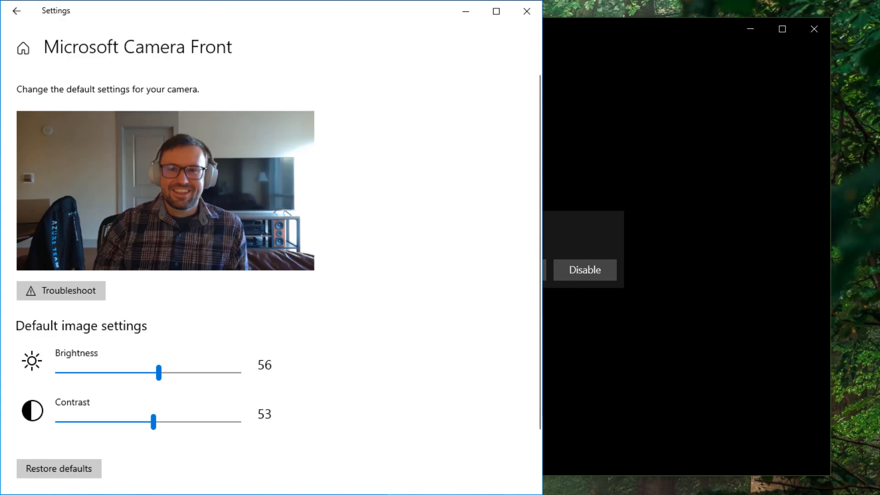
click(18, 11)
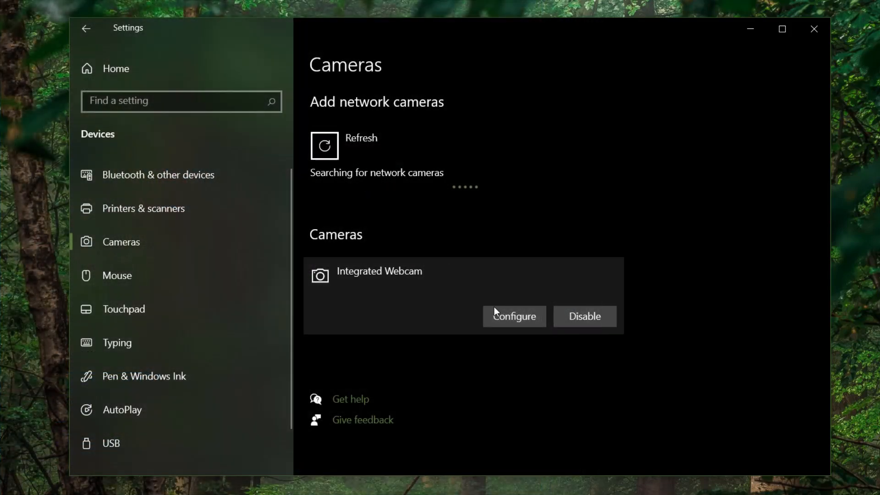
click(86, 28)
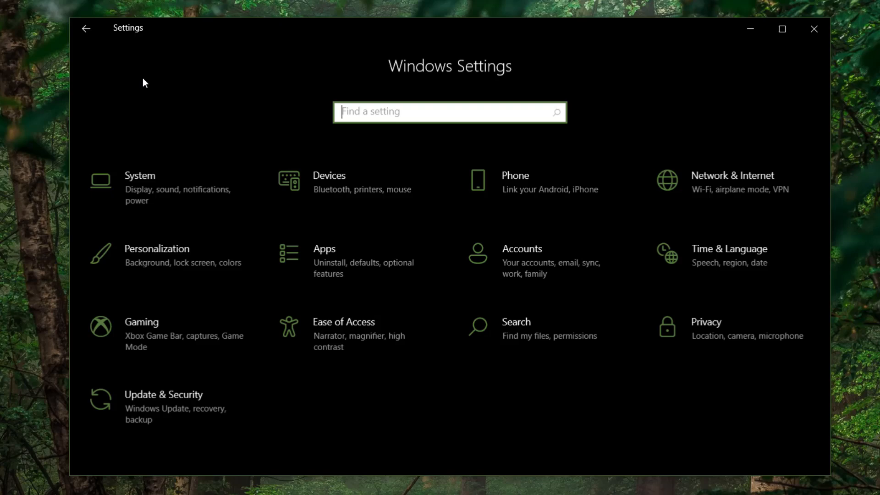
click(814, 29)
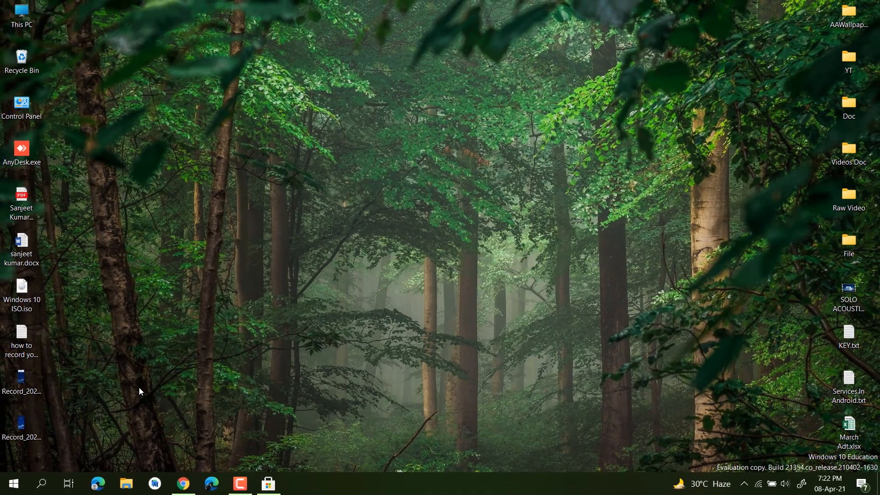
Step: Open the Windows Tools folder from Start and browse its administrative tools
click(14, 482)
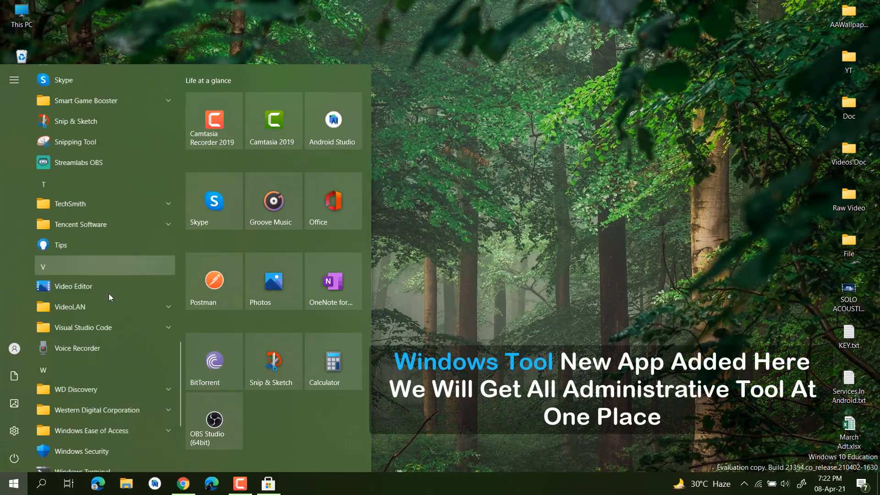
scroll(down, 3)
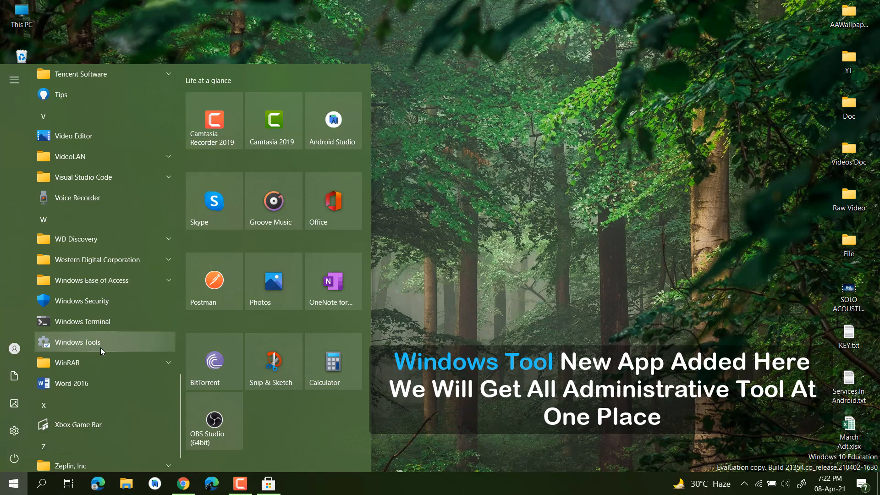
click(77, 342)
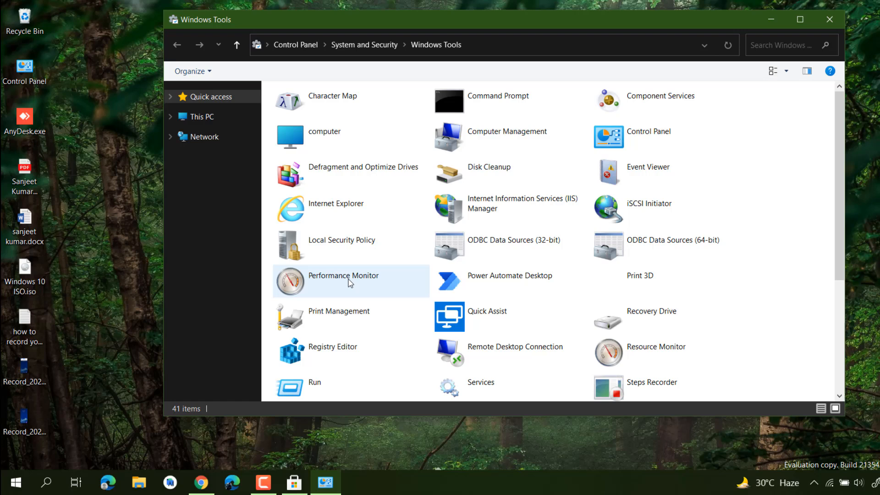
click(486, 142)
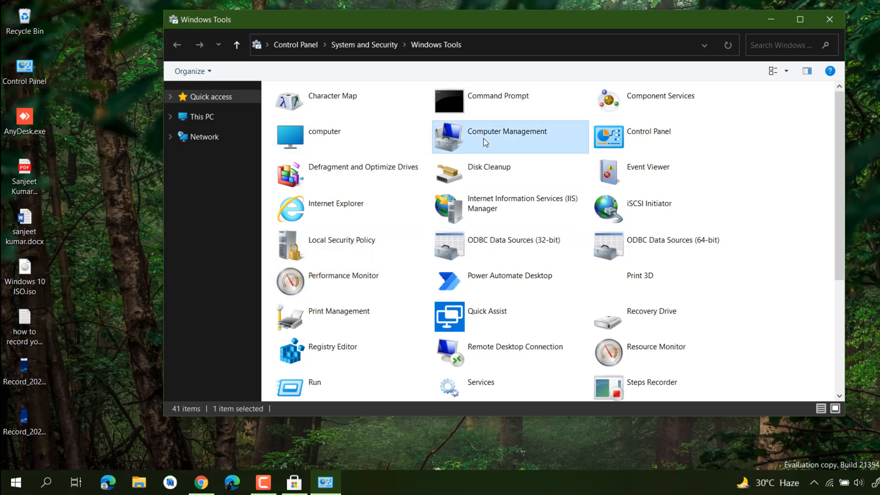
scroll(down, 3)
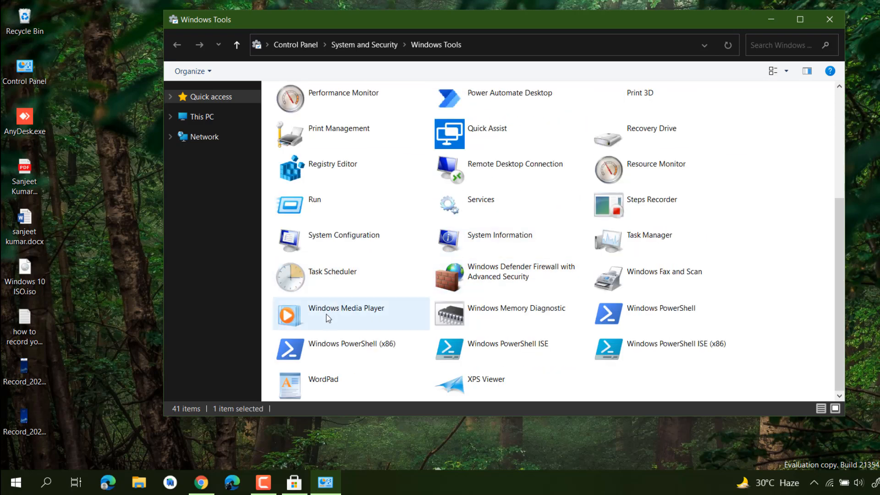
Step: Launch Registry Editor from the folder, close it, then close Windows Tools
double_click(332, 164)
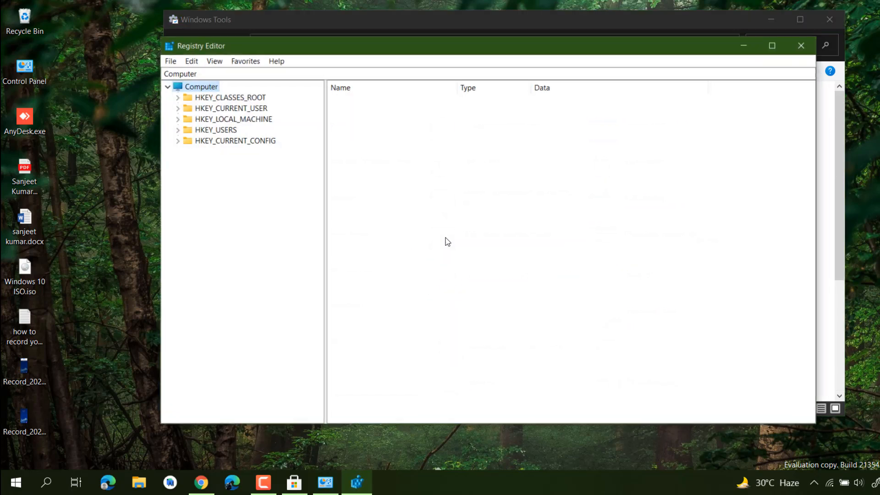
click(802, 46)
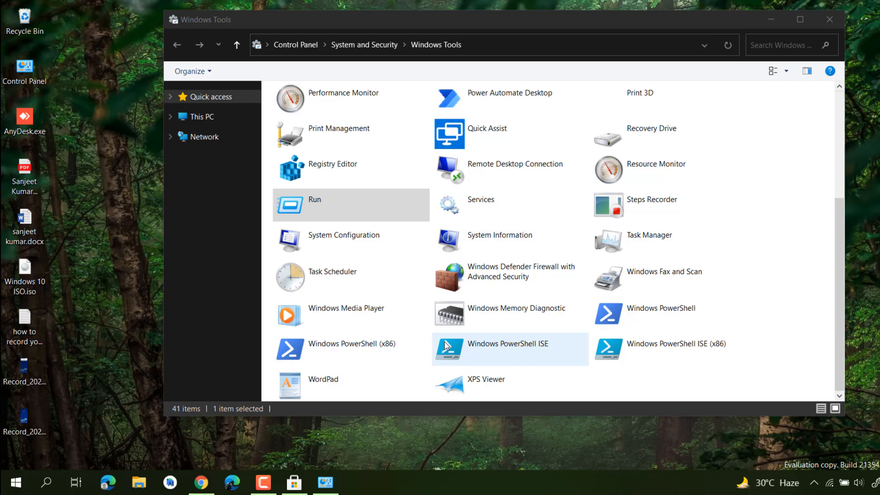
scroll(up, 3)
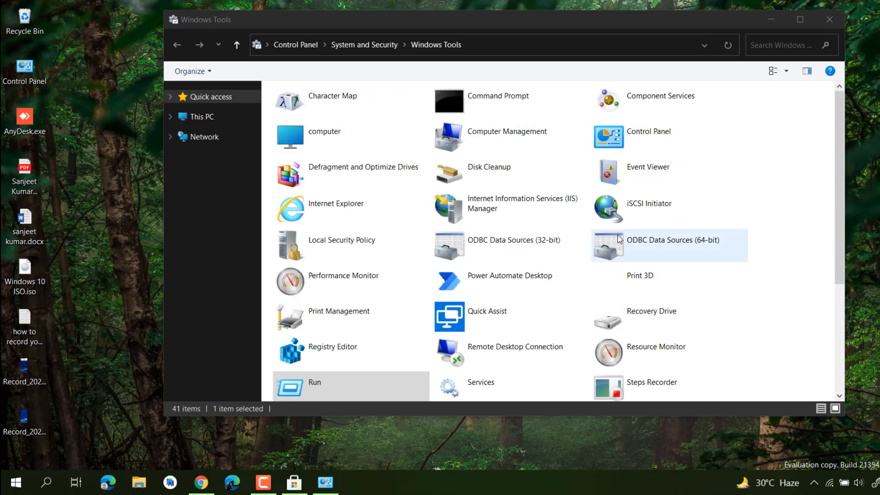
click(826, 19)
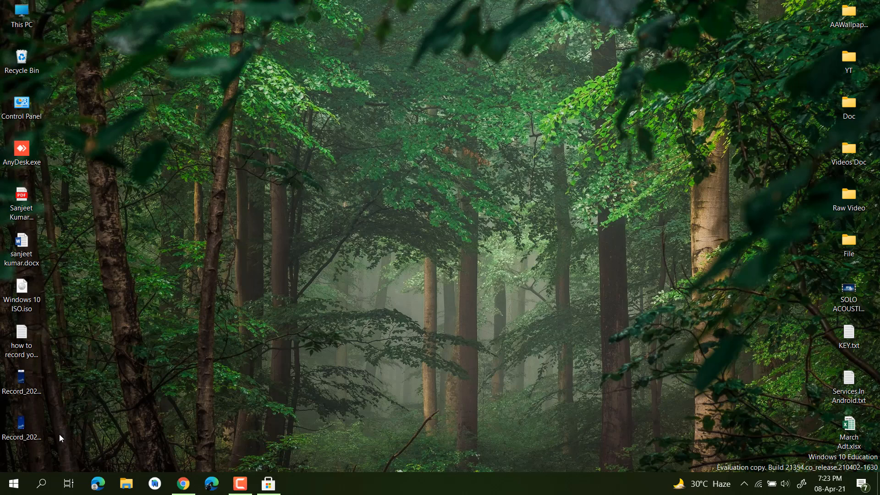
Step: Launch the Store-updatable Paint from the installed-apps list
click(13, 483)
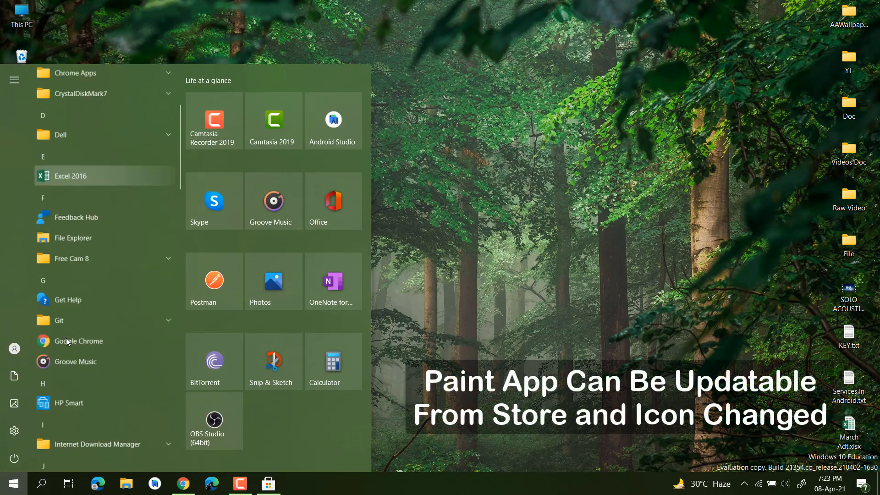
scroll(down, 3)
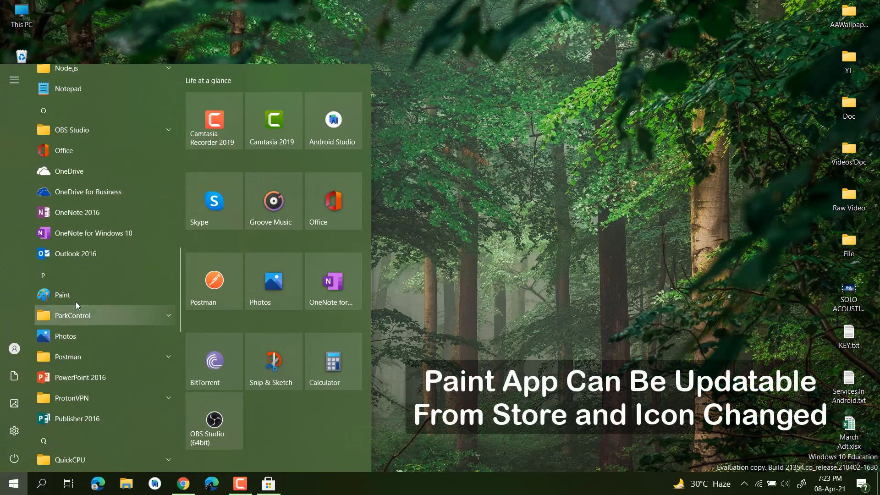
click(62, 295)
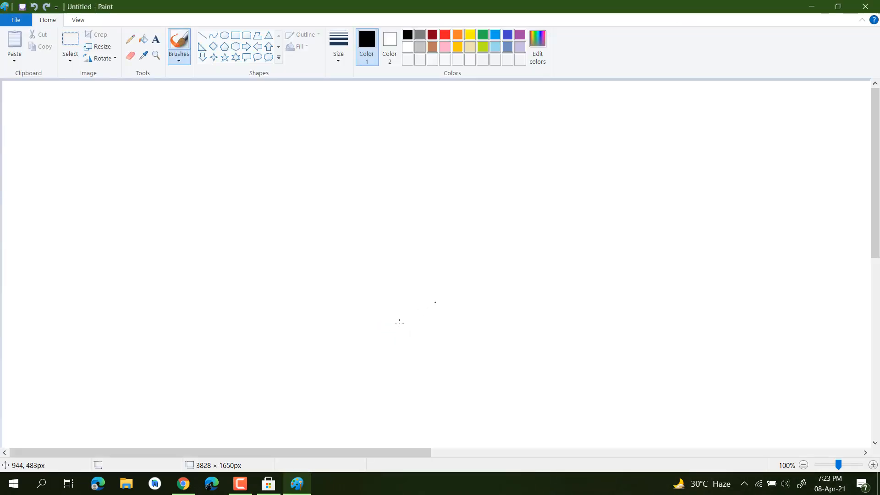
Step: Show About Paint from the File menu, then bring the apps list back up
click(77, 20)
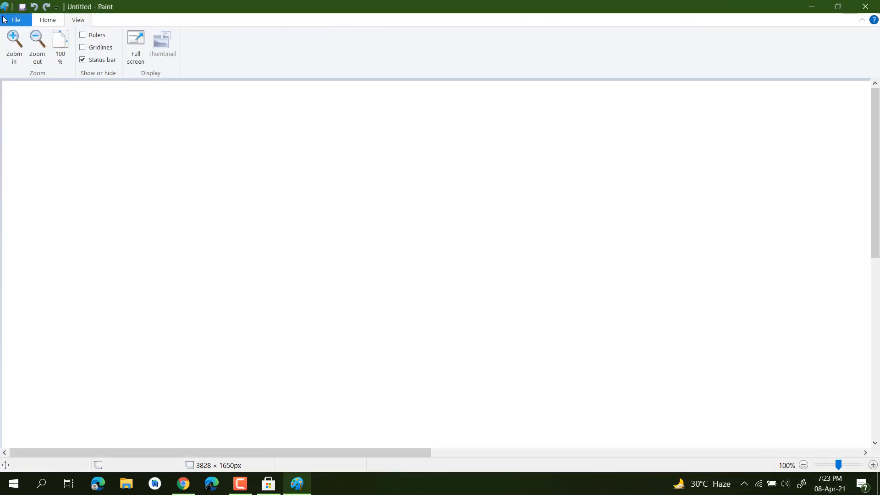
click(16, 20)
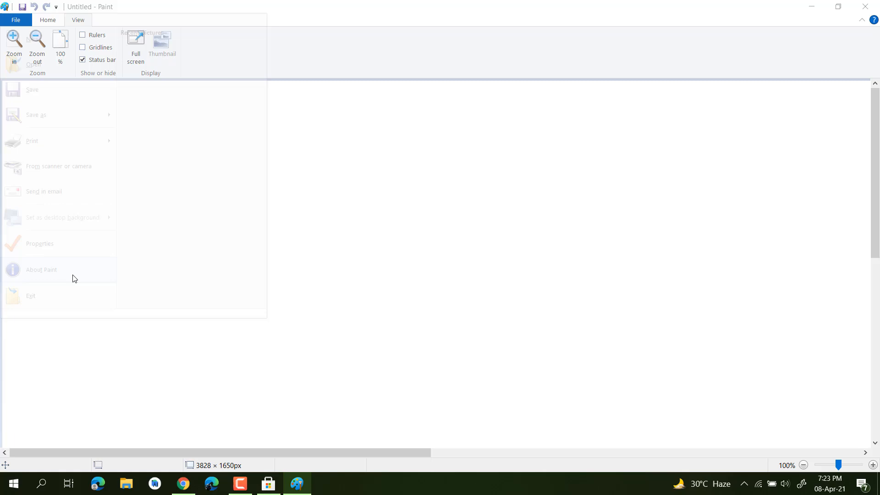
click(41, 269)
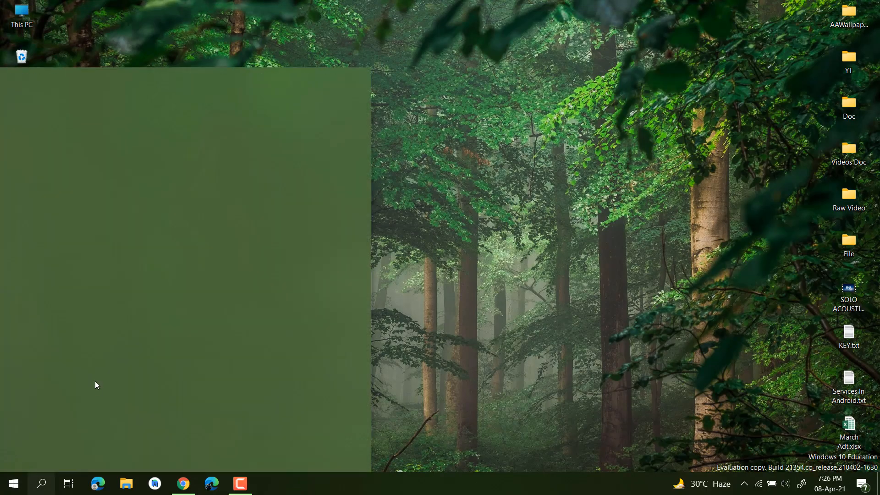
click(14, 484)
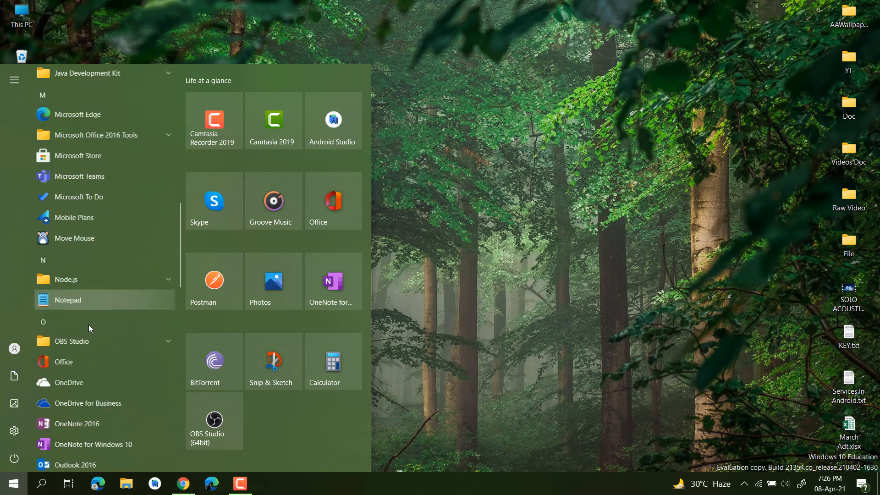